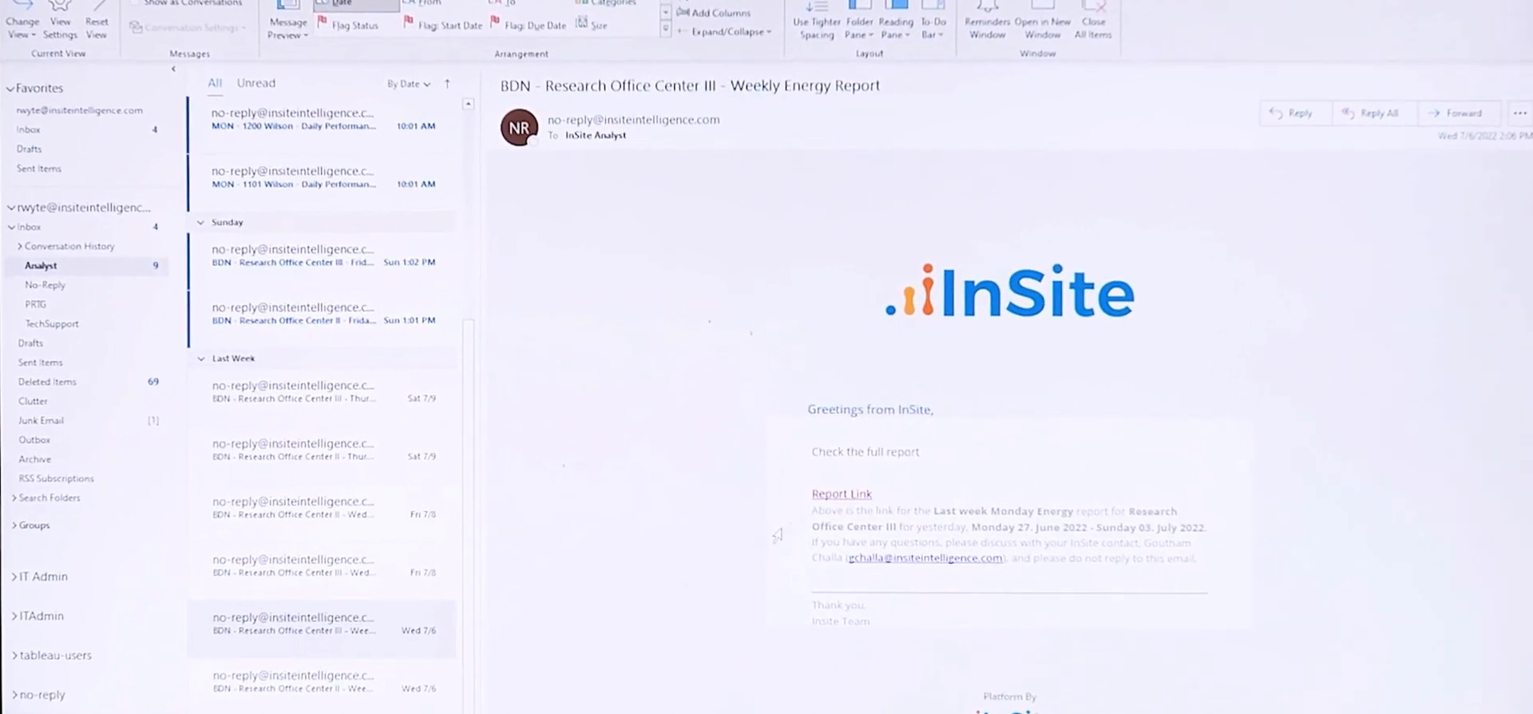
{"action": "mouse_move", "coordinate": [842, 493]}
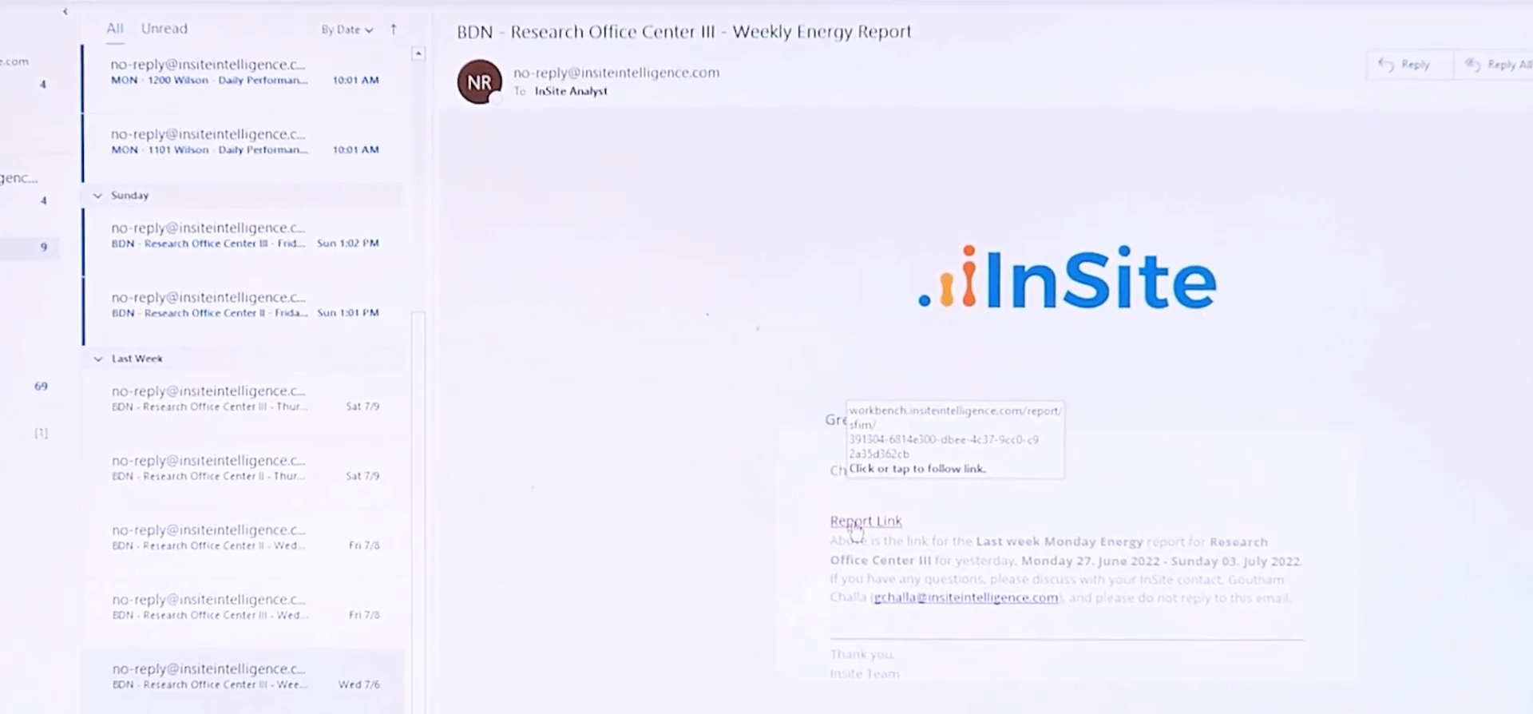
Step: Follow the email's Report Link to the InSite Day Delayed Daily Report - Electric for Research Office Center III
{"action": "left_click", "coordinate": [864, 521]}
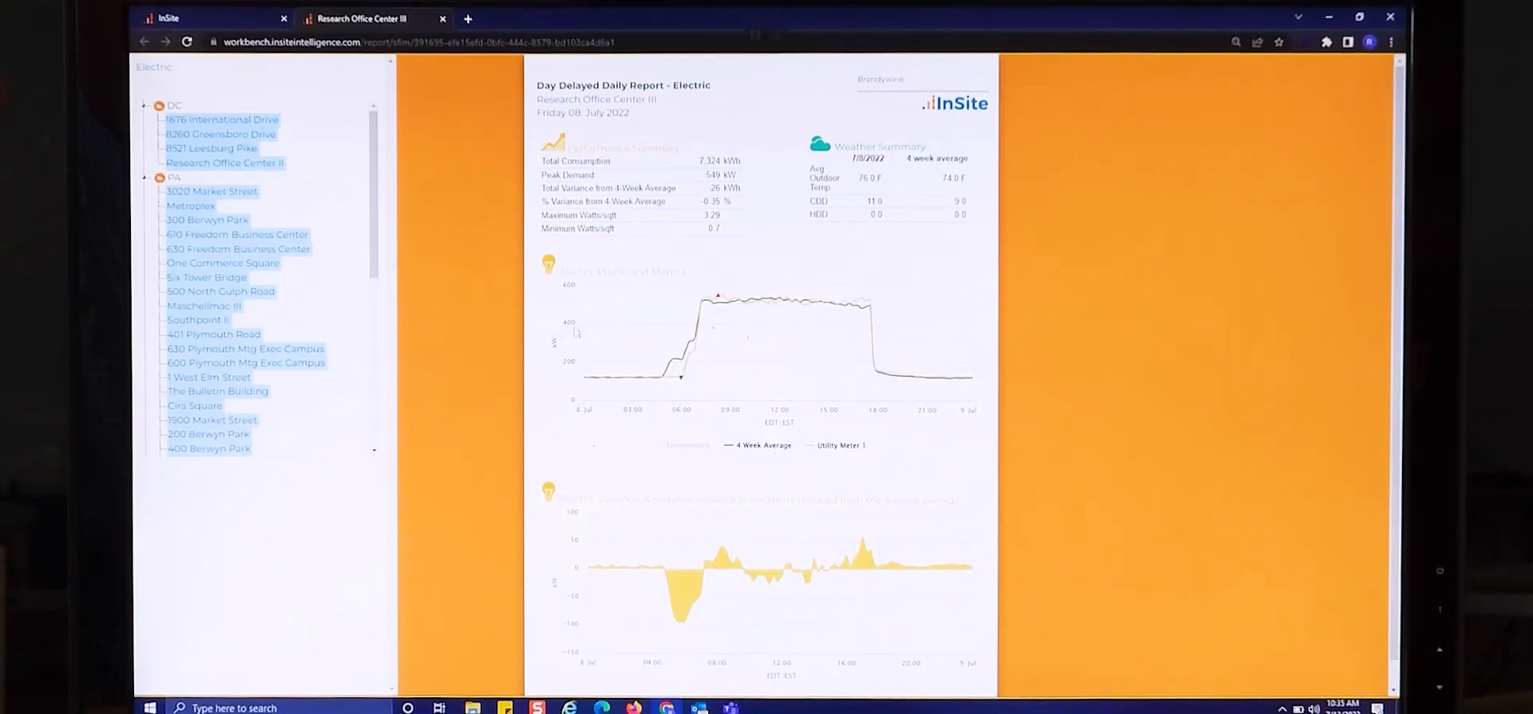
{"action": "mouse_move", "coordinate": [718, 301]}
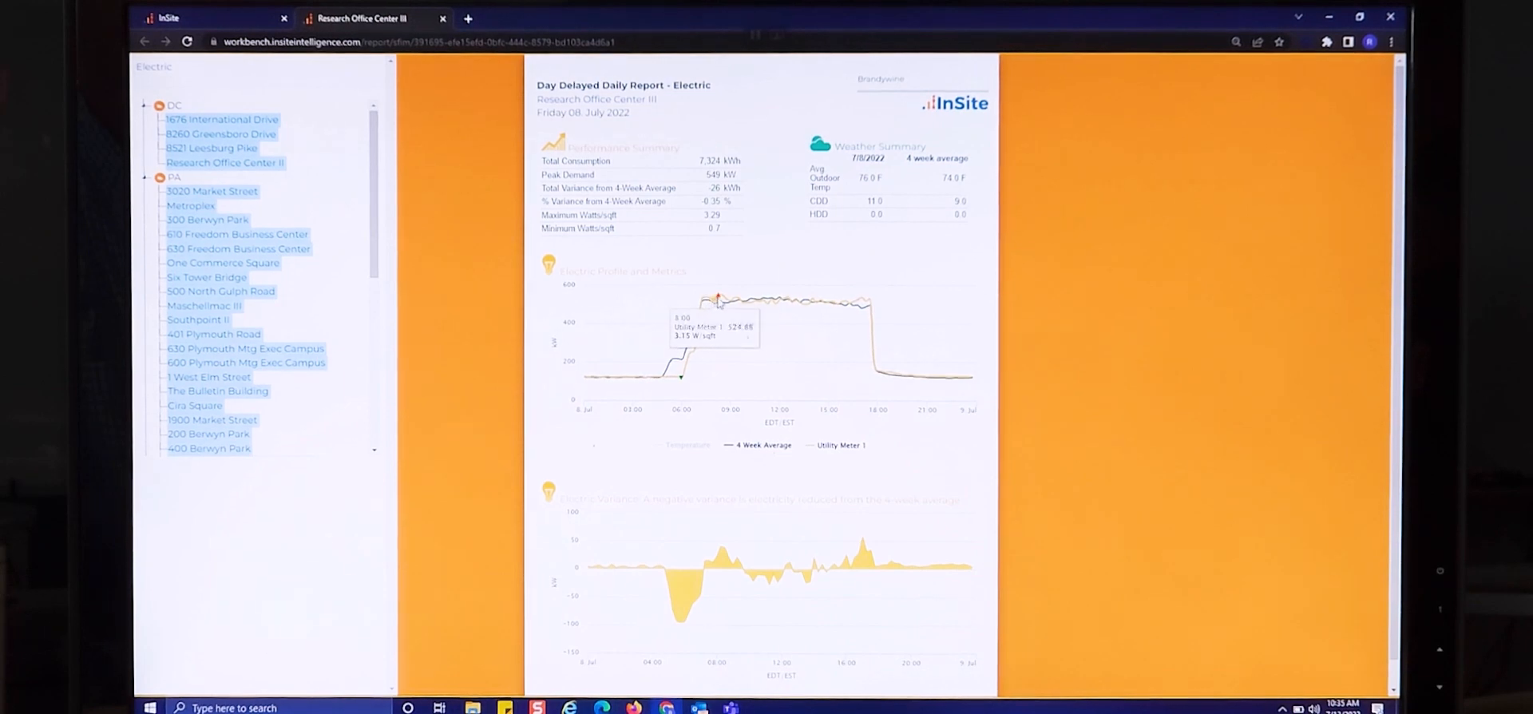
{"action": "mouse_move", "coordinate": [680, 380]}
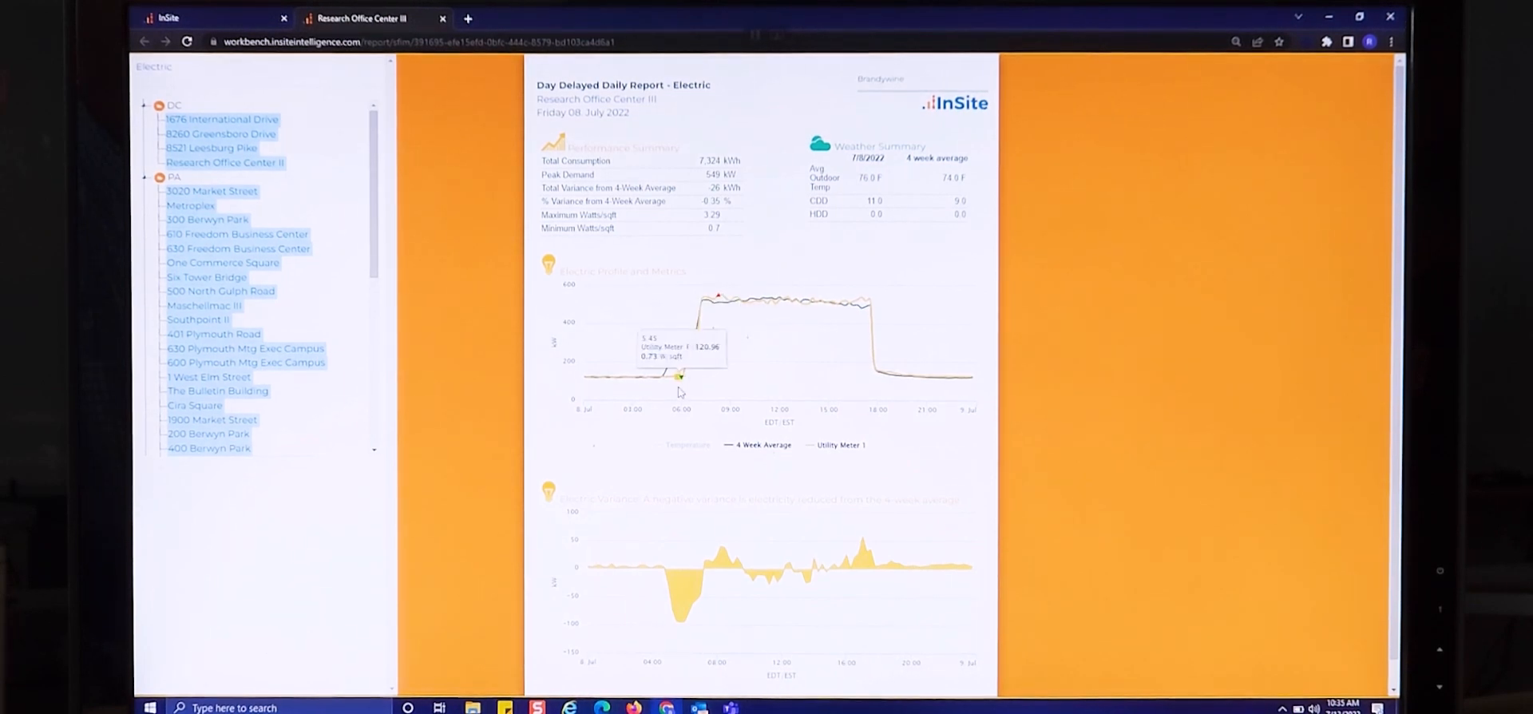